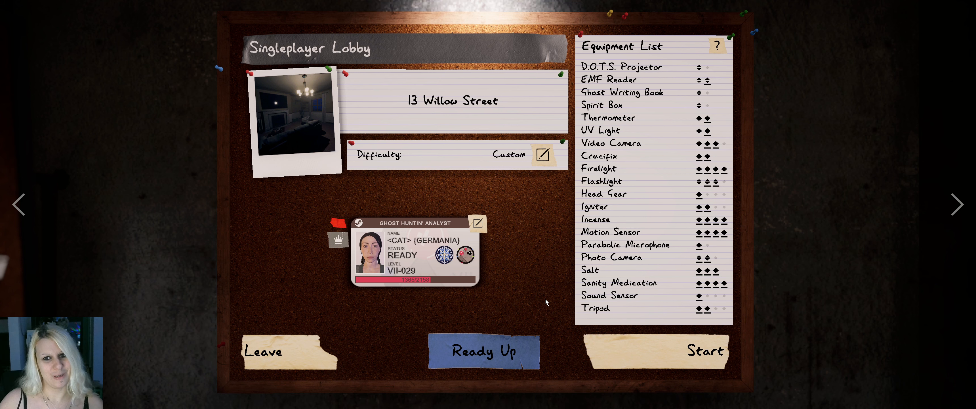
# - Review the evidence and Onryo ghost type page, then move past the debriefing summary
pyautogui.click(704, 351)
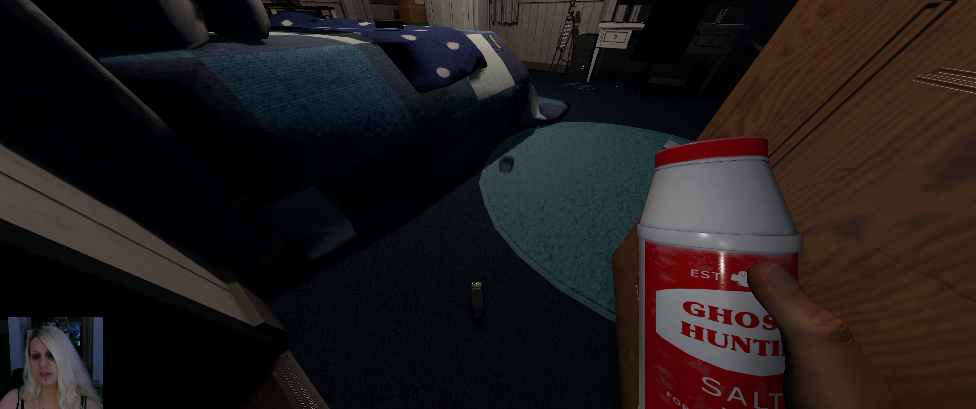
pyautogui.moveTo(488, 204)
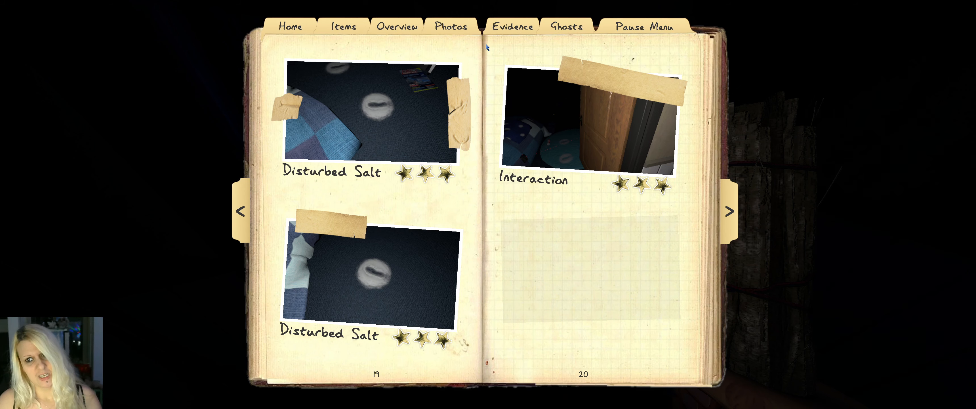
pyautogui.click(512, 27)
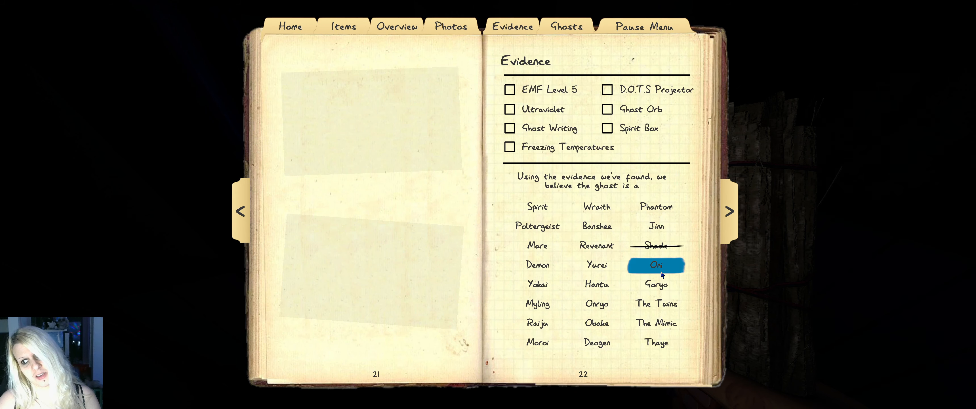
pyautogui.click(656, 263)
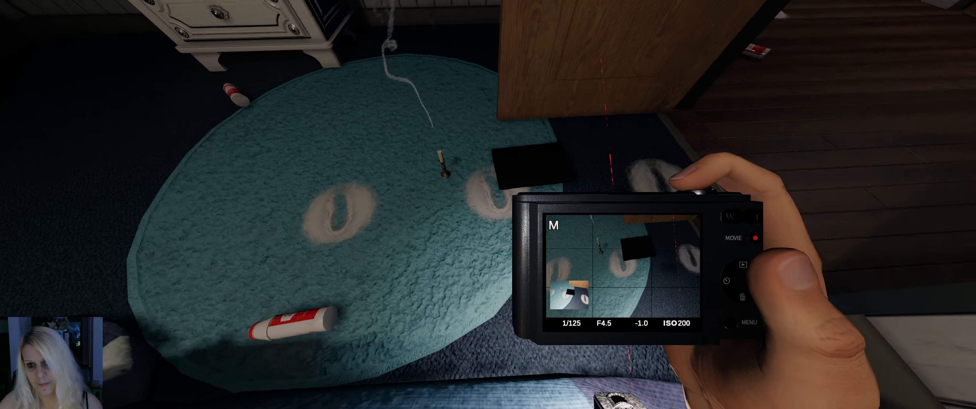
pyautogui.press('j')
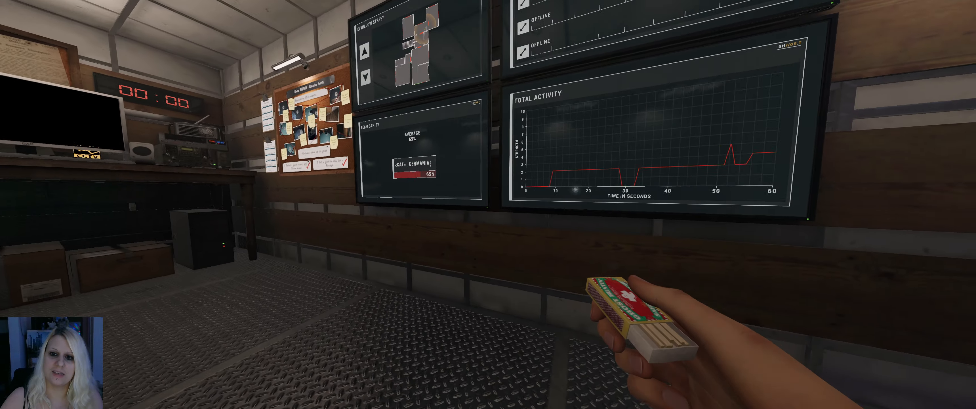
pyautogui.press('j')
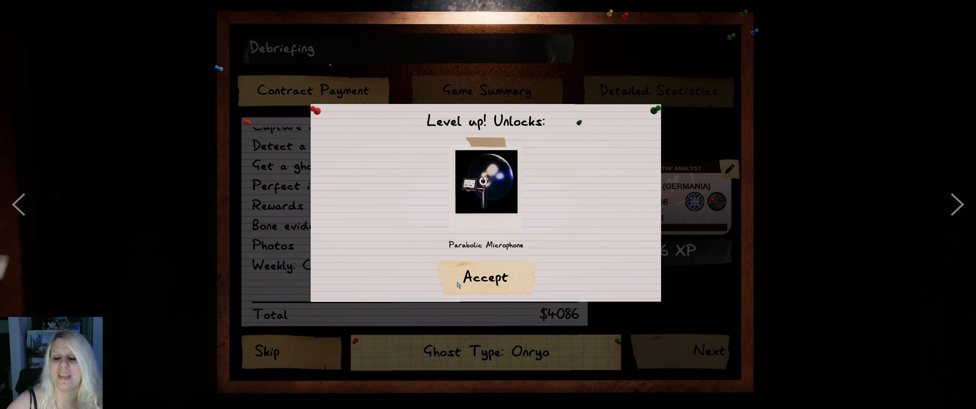
pyautogui.click(485, 276)
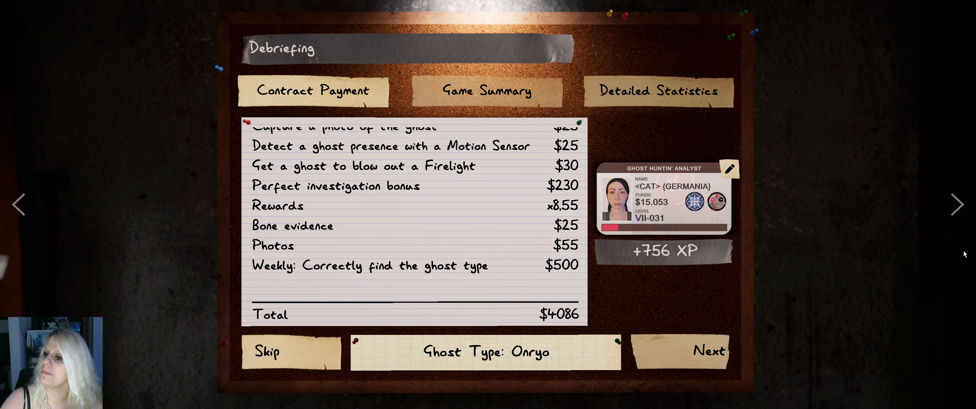
# - Buy the $3,000 Tier II Parabolic Microphone upgrade, leaving $12,058, and return to the loadout
pyautogui.click(707, 350)
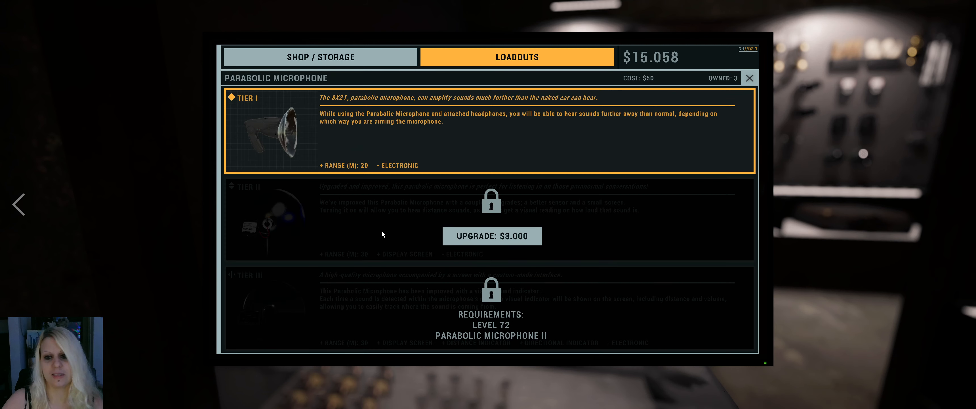
pyautogui.moveTo(492, 236)
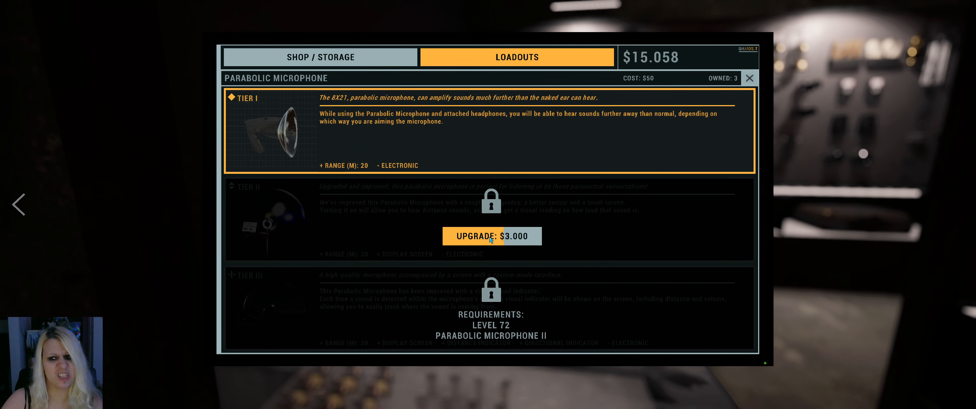
pyautogui.click(490, 236)
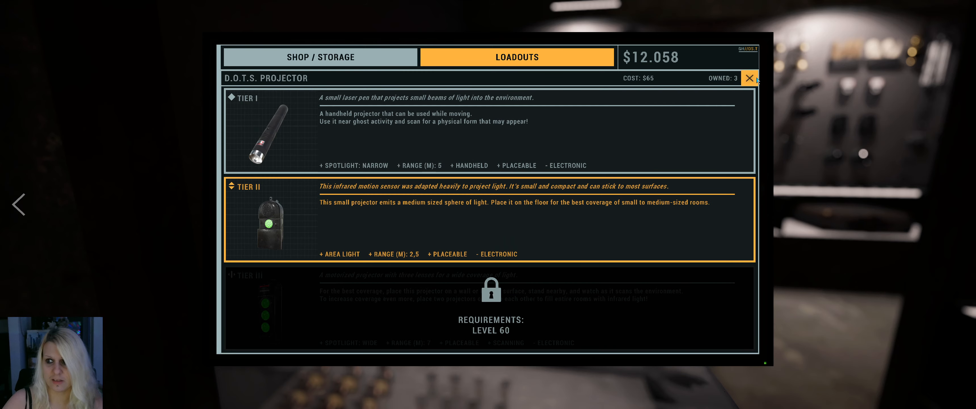
pyautogui.click(749, 77)
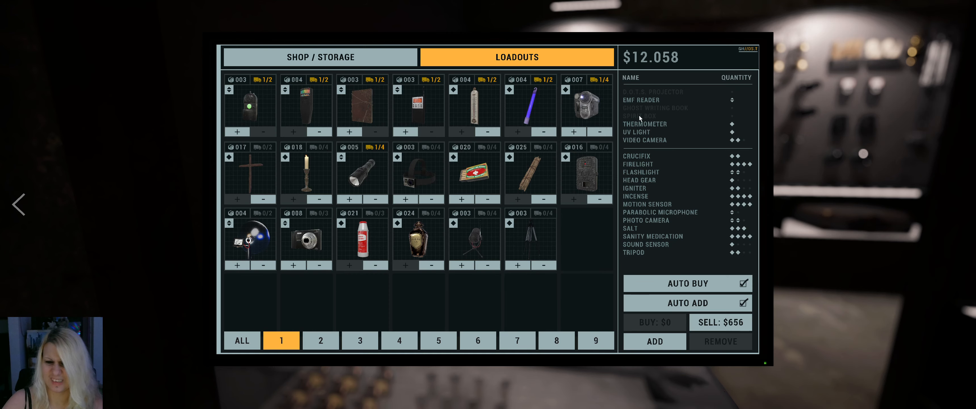
pyautogui.moveTo(642, 119)
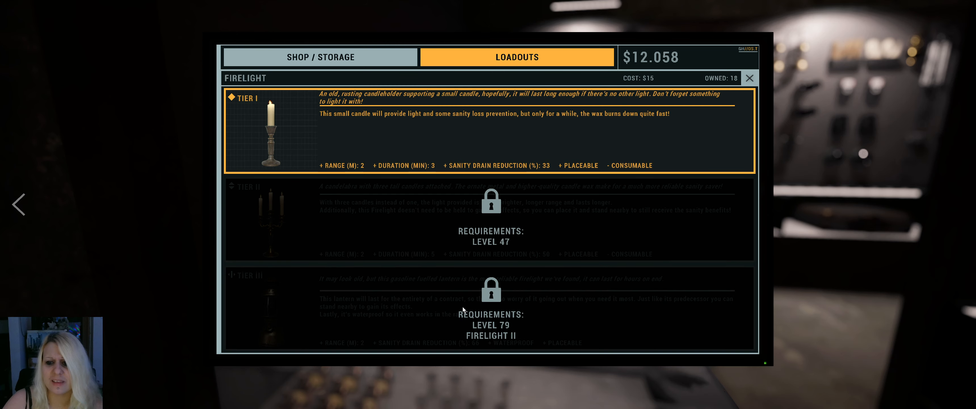
# - Review the level-locked Firelight and Tripod upgrade tiers and return to the loadout
pyautogui.click(749, 77)
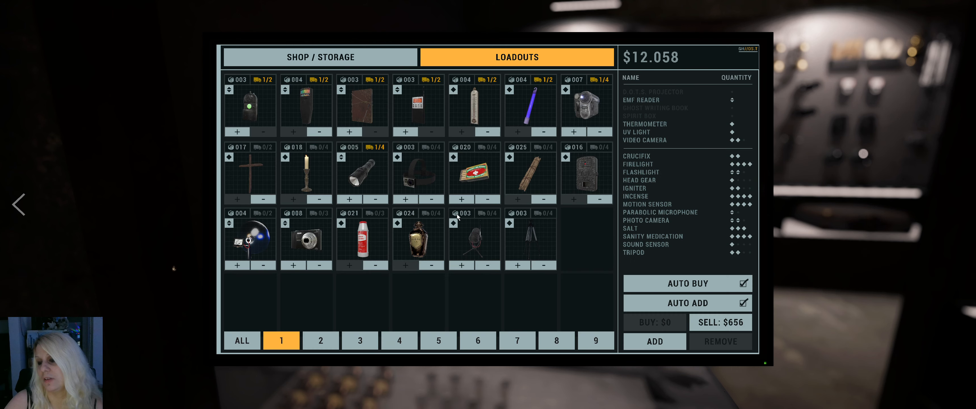
pyautogui.click(418, 240)
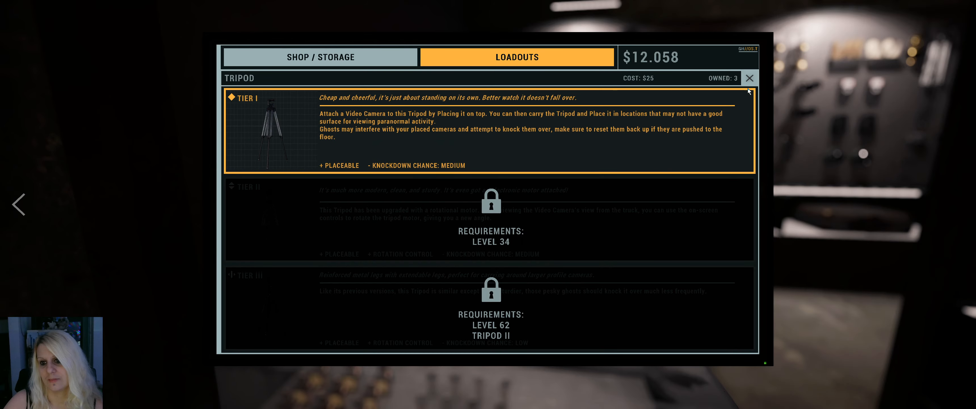
pyautogui.click(750, 77)
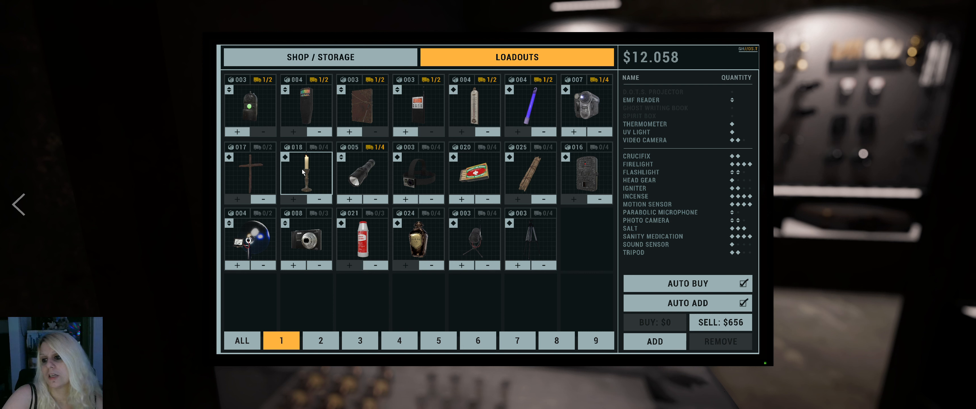
pyautogui.moveTo(314, 175)
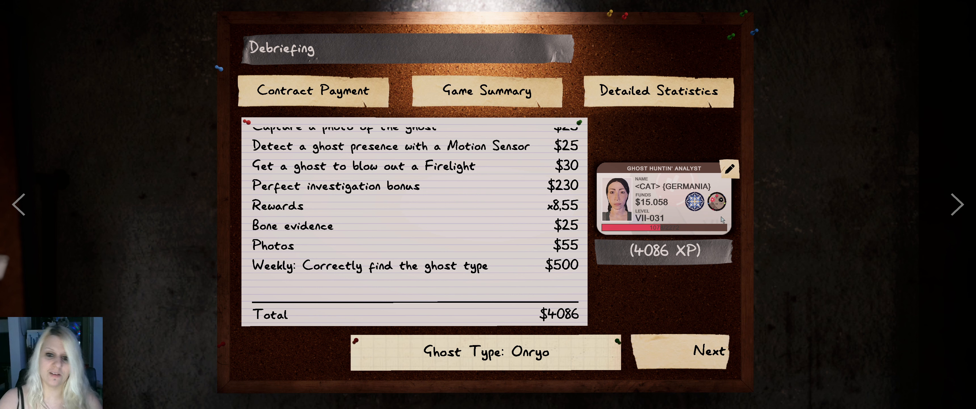
# - Show the detailed debriefing statistics and scroll through the player and ghost stats
pyautogui.click(657, 91)
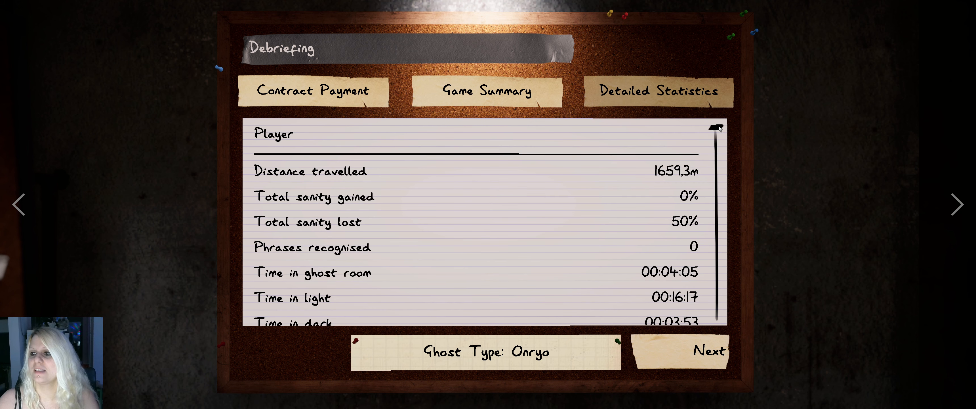
pyautogui.scroll(-3)
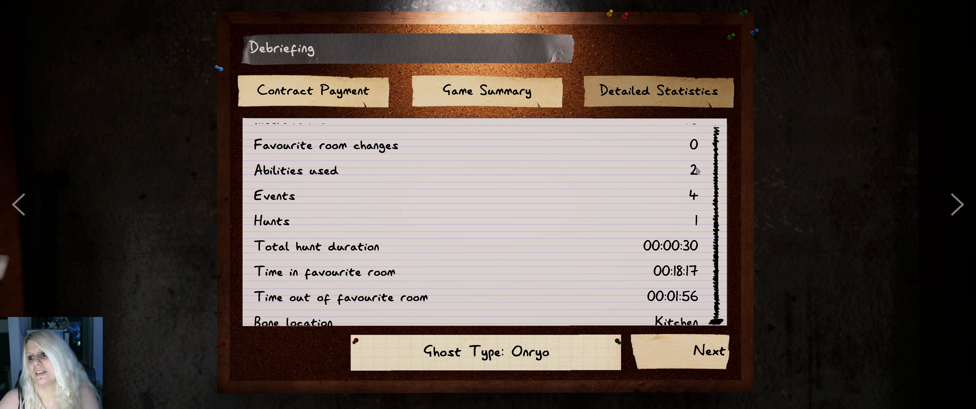
pyautogui.moveTo(702, 179)
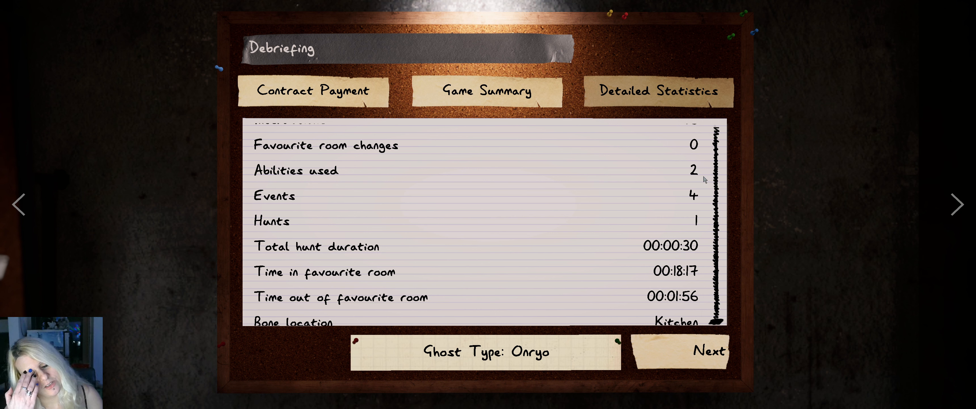